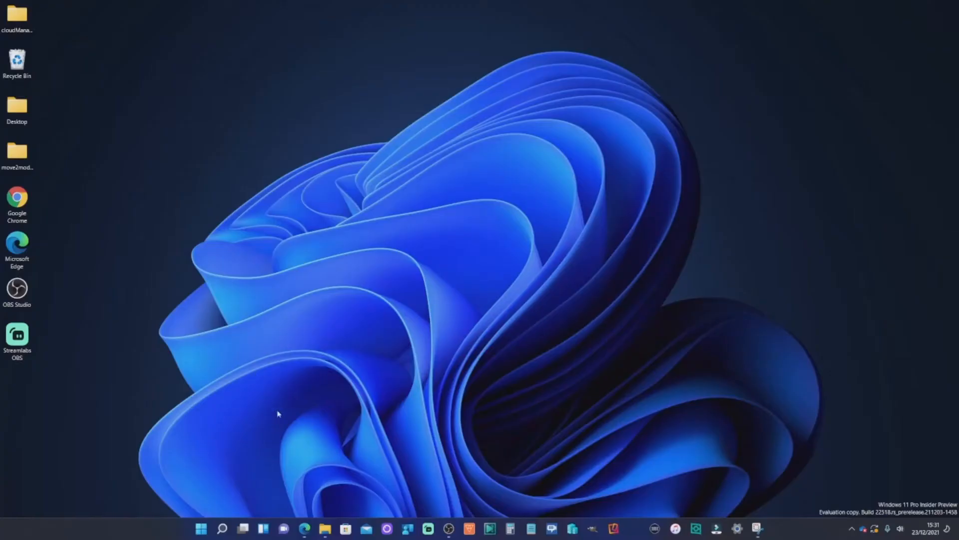
- Open Settings, go to Accessibility, and scroll down to Interaction's Speech page
click(201, 528)
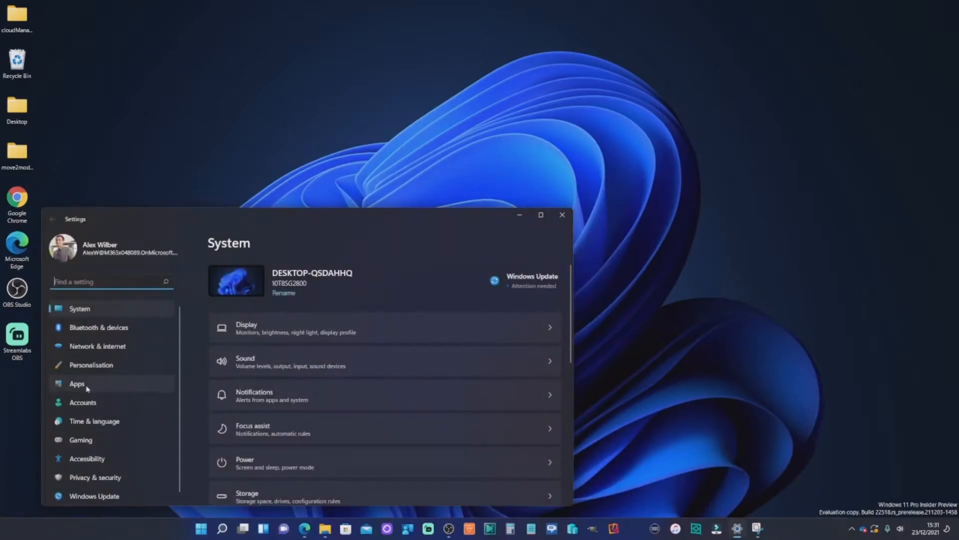
click(87, 455)
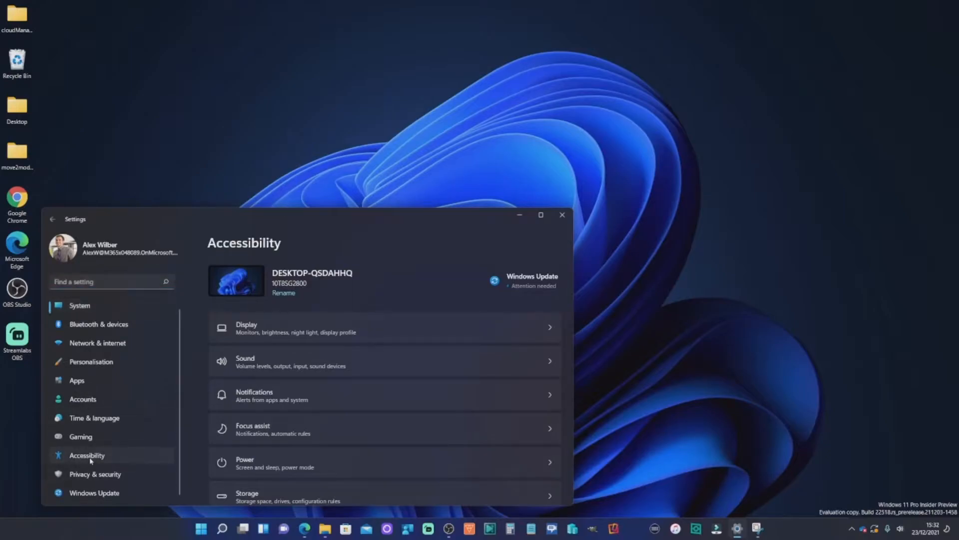
scroll(down, 3)
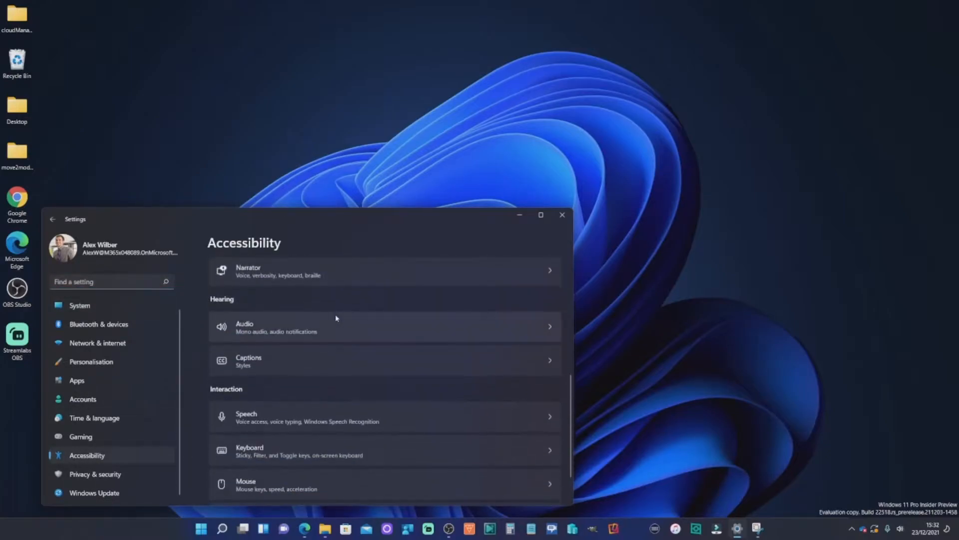
scroll(down, 3)
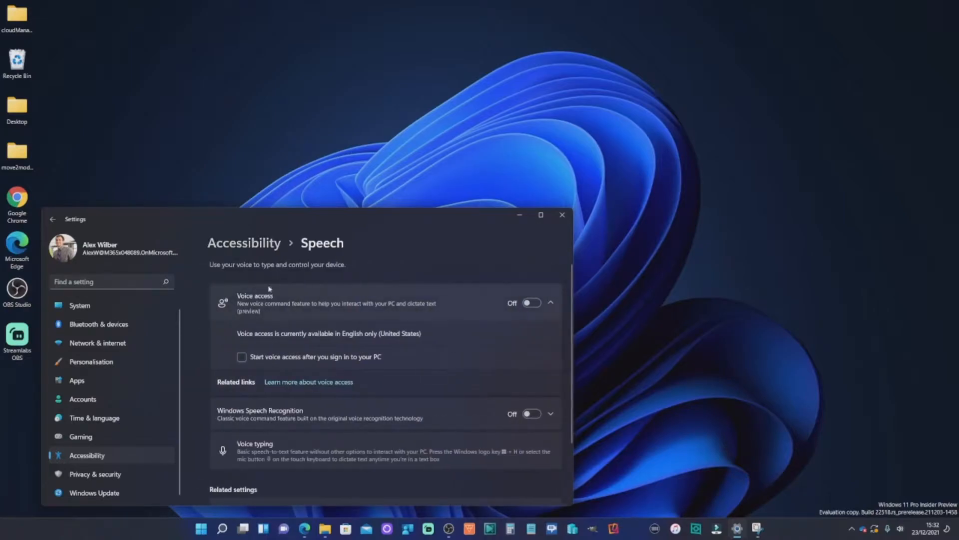
mouse_move(421, 317)
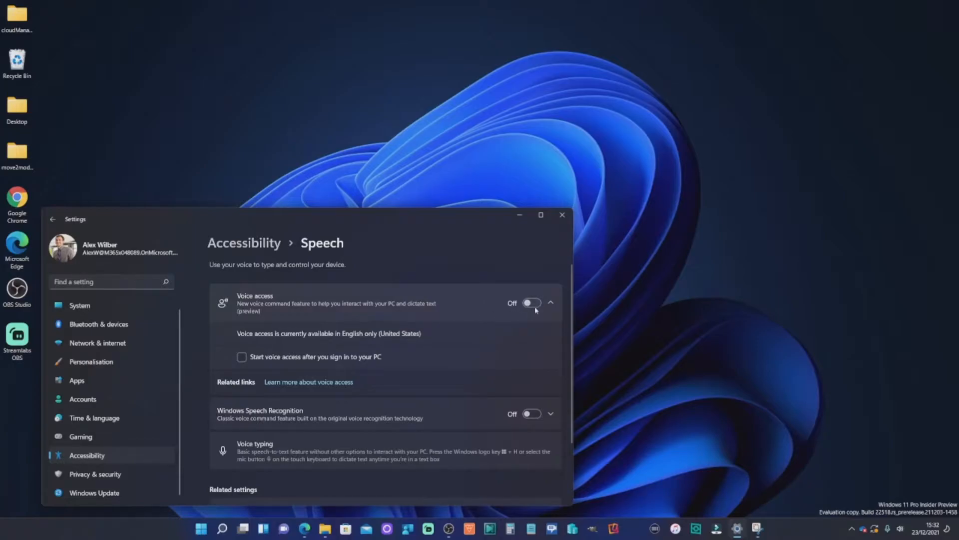
mouse_move(401, 308)
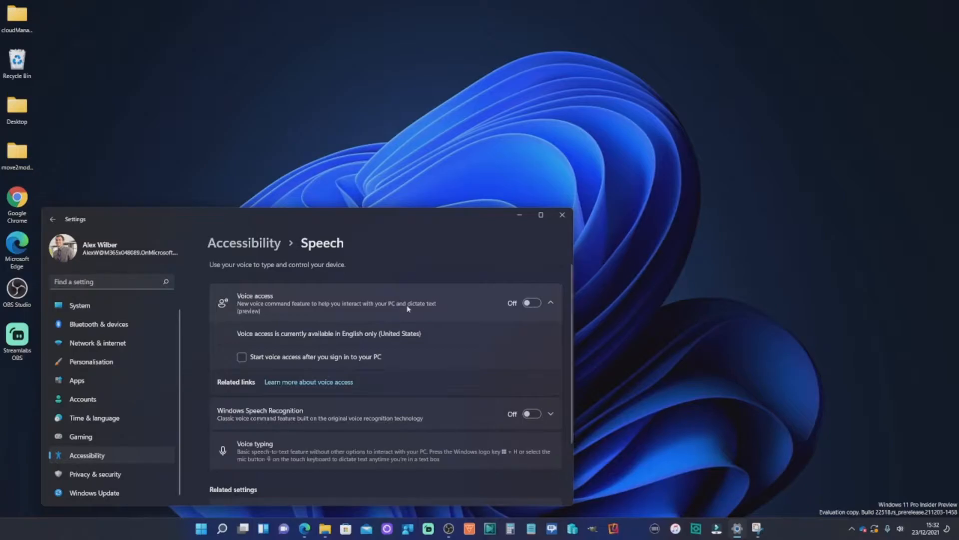
- Switch the Voice access toggle to On, bringing up its sleeping command bar
click(531, 302)
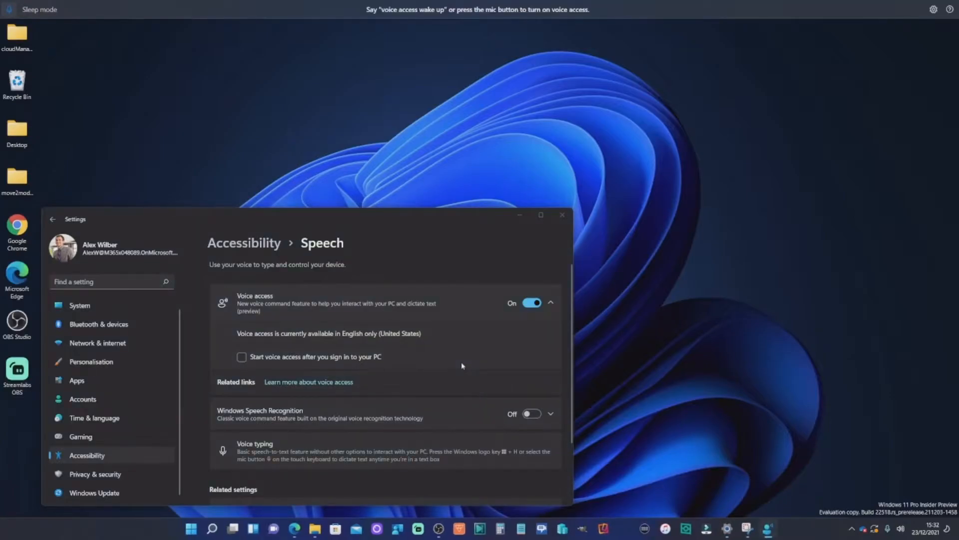
mouse_move(471, 135)
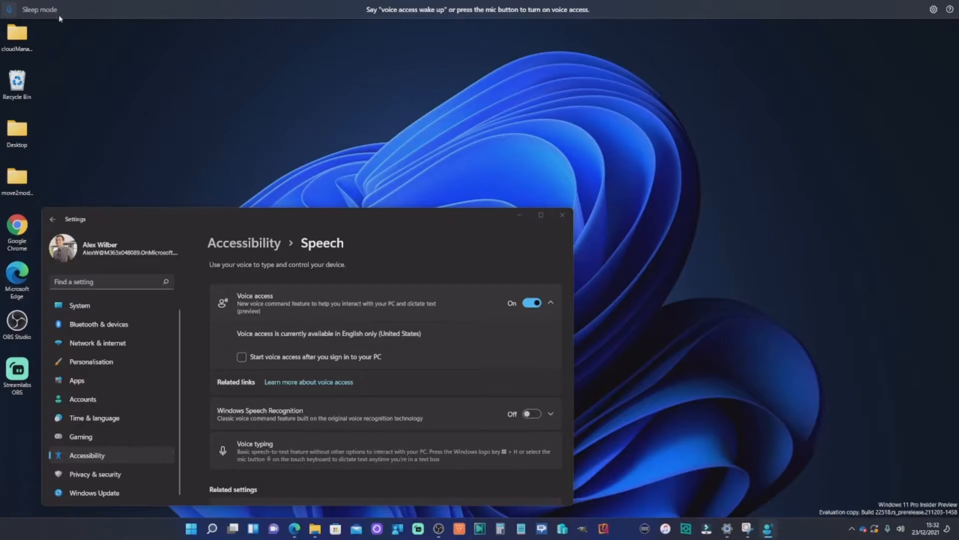
mouse_move(364, 135)
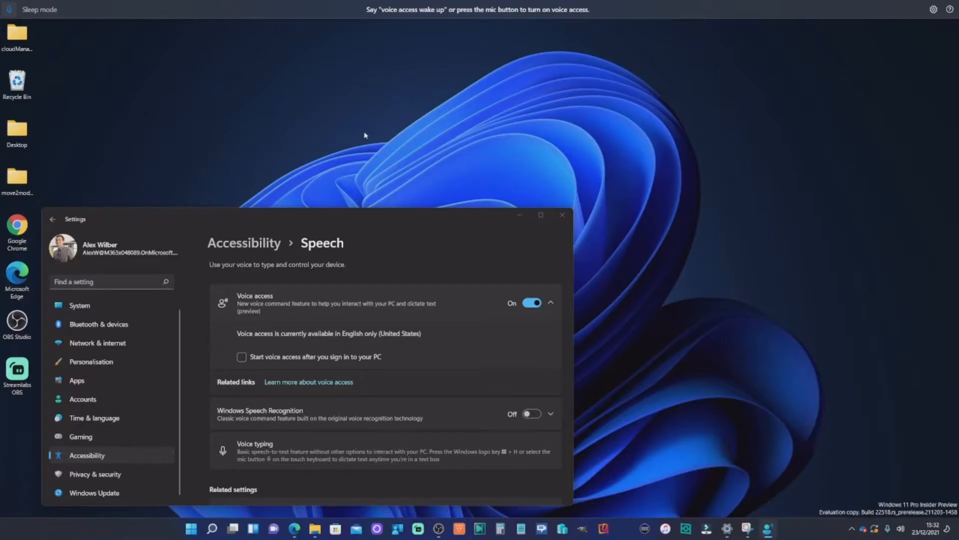
mouse_move(405, 122)
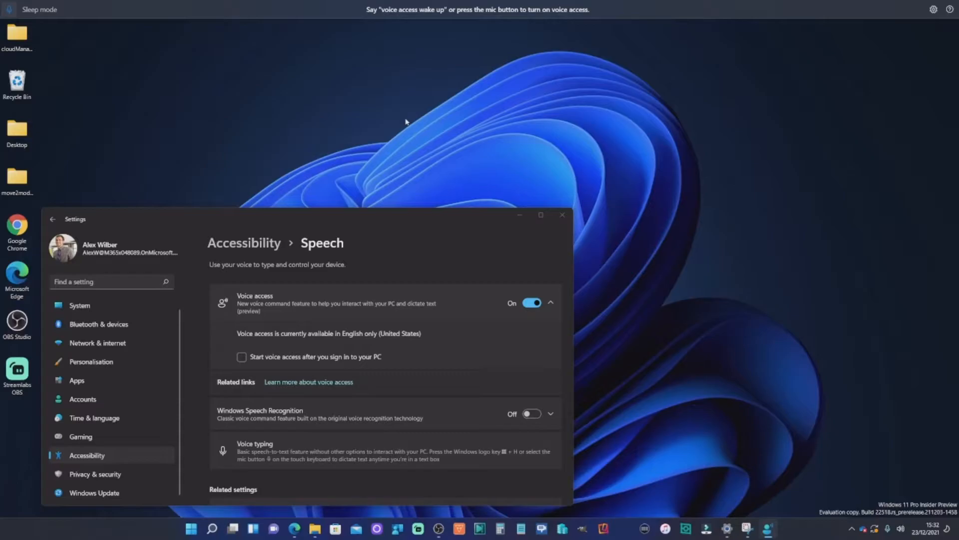
mouse_move(405, 124)
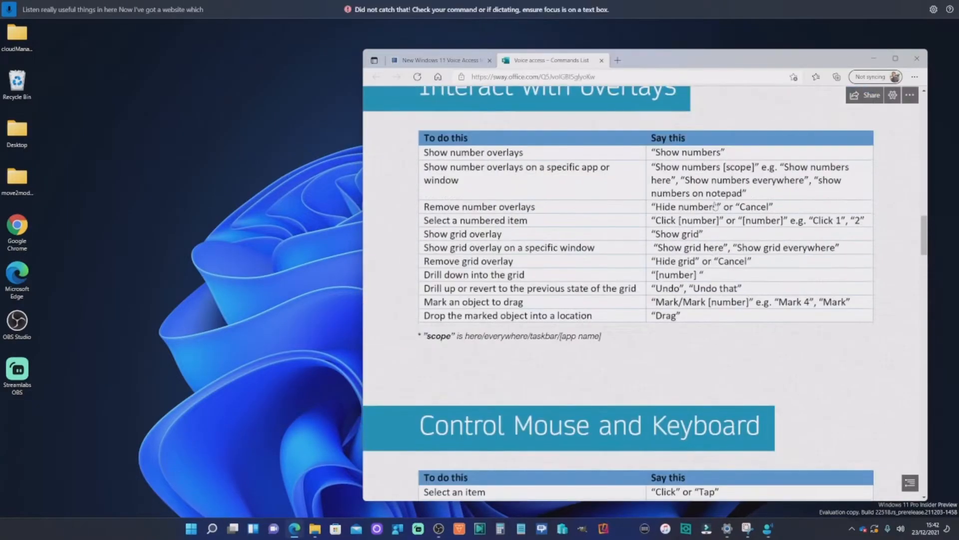
scroll(down, 3)
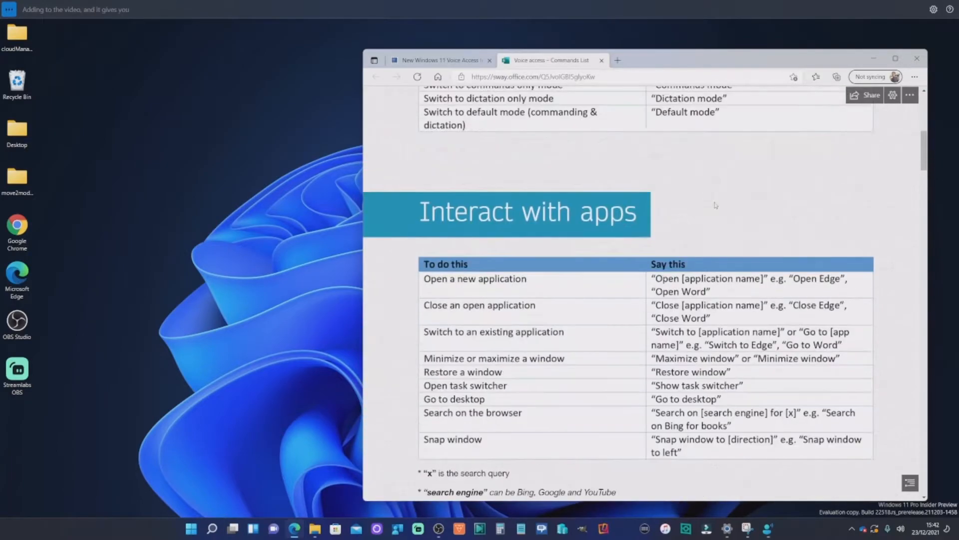
scroll(up, 3)
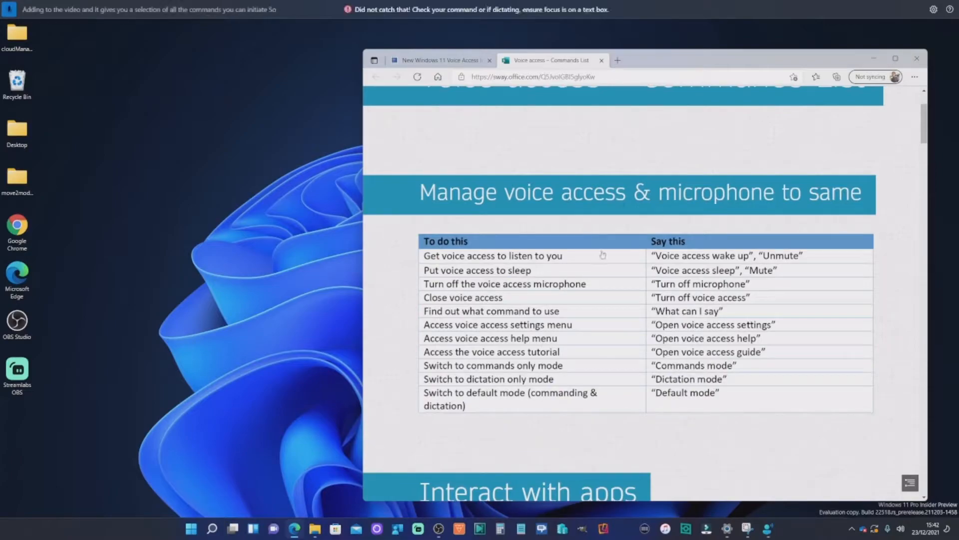
scroll(down, 3)
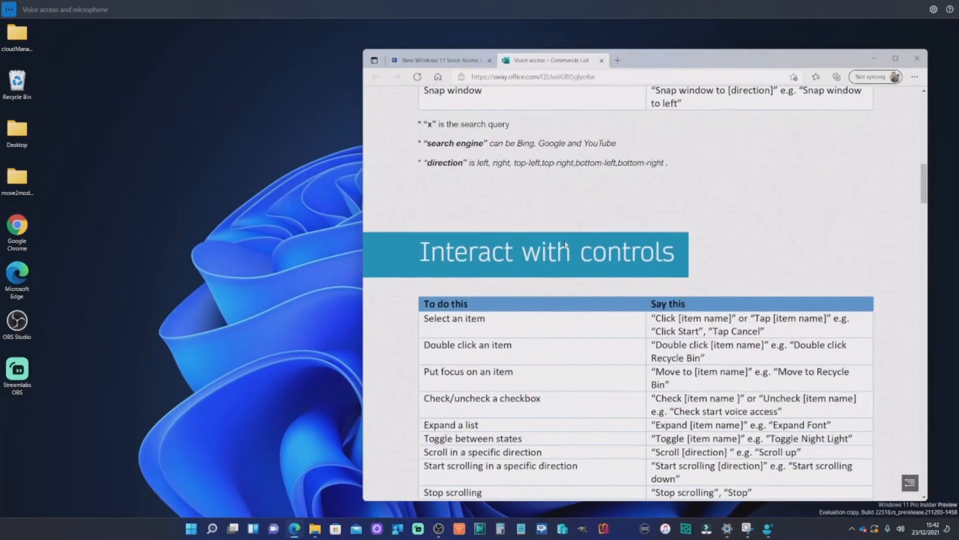
scroll(down, 3)
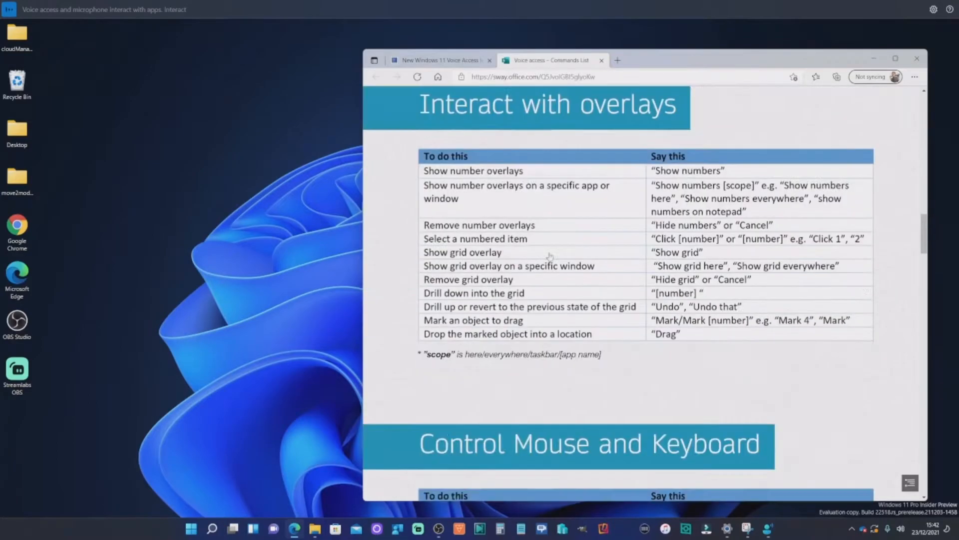
scroll(down, 3)
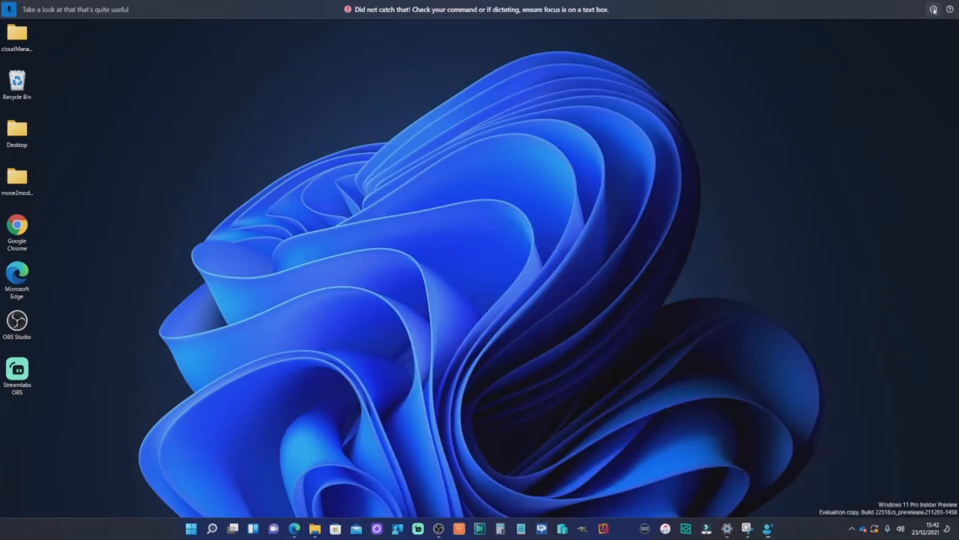
- Show the voice access bar's settings menu and its automatic startup options
click(934, 9)
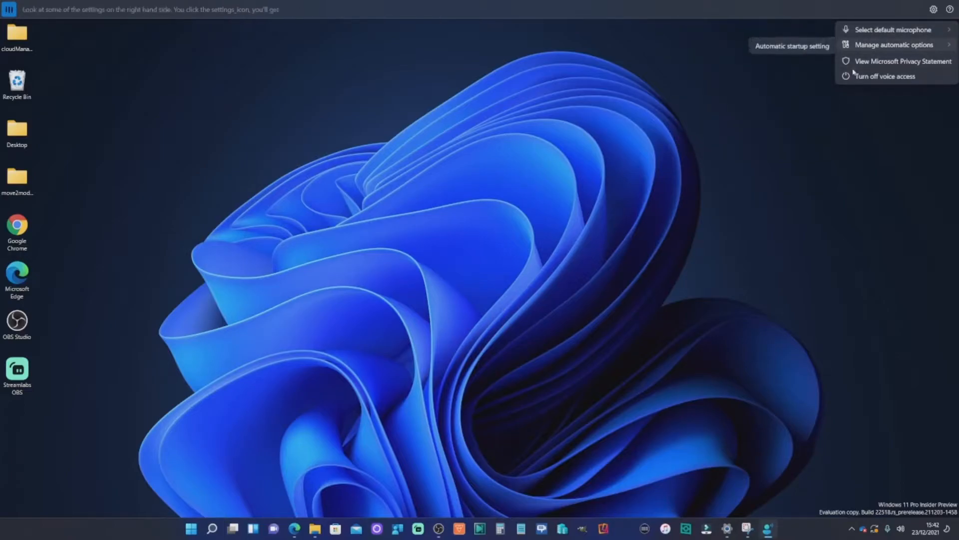
click(891, 29)
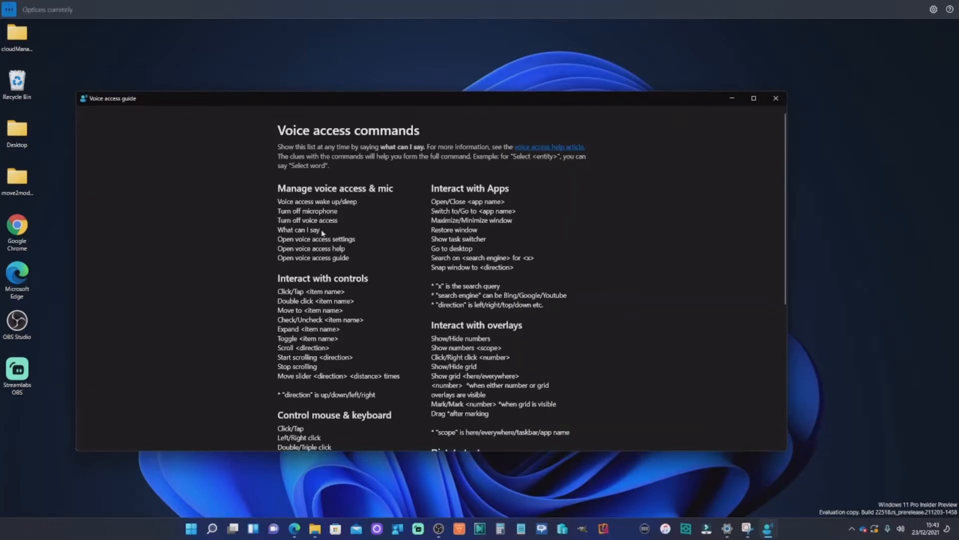
- Scroll through the command categories in the voice access guide window
scroll(down, 3)
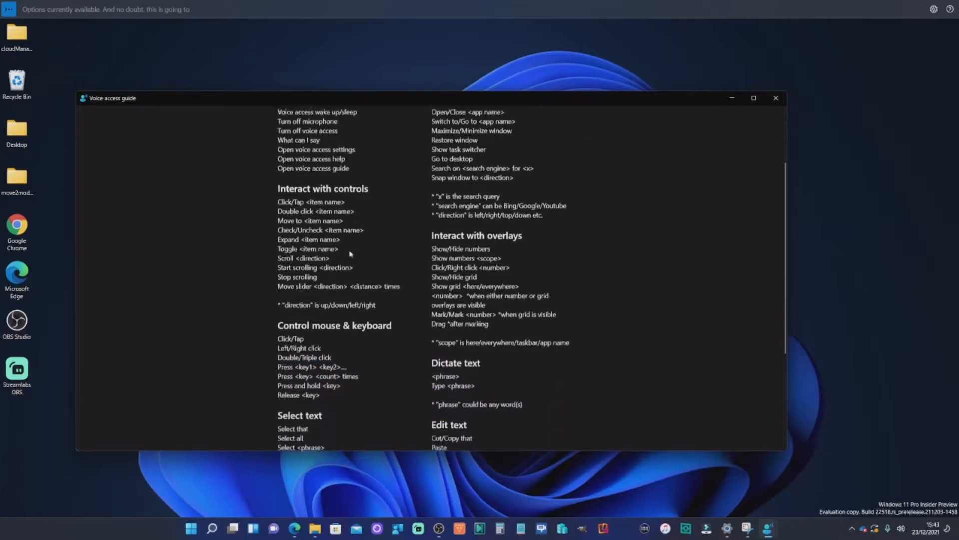
scroll(down, 3)
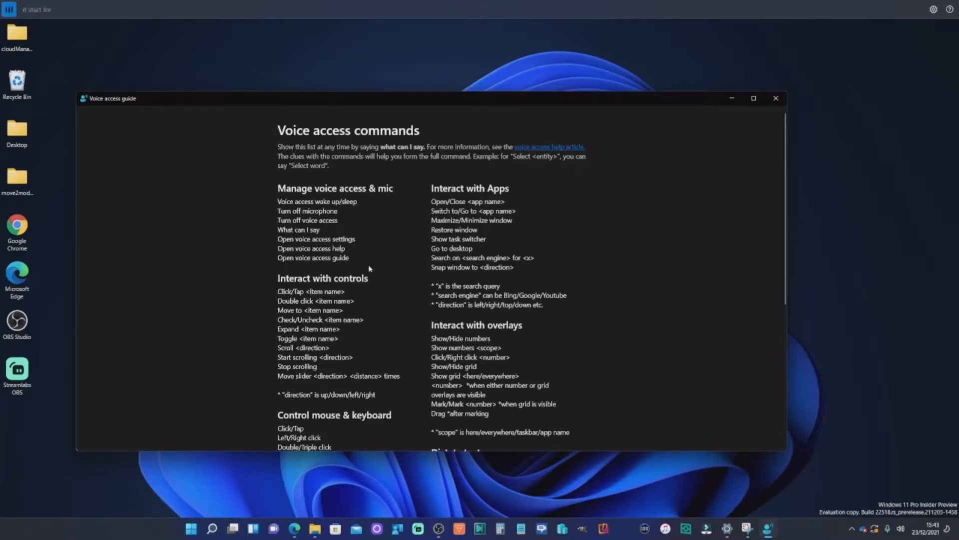
mouse_move(357, 265)
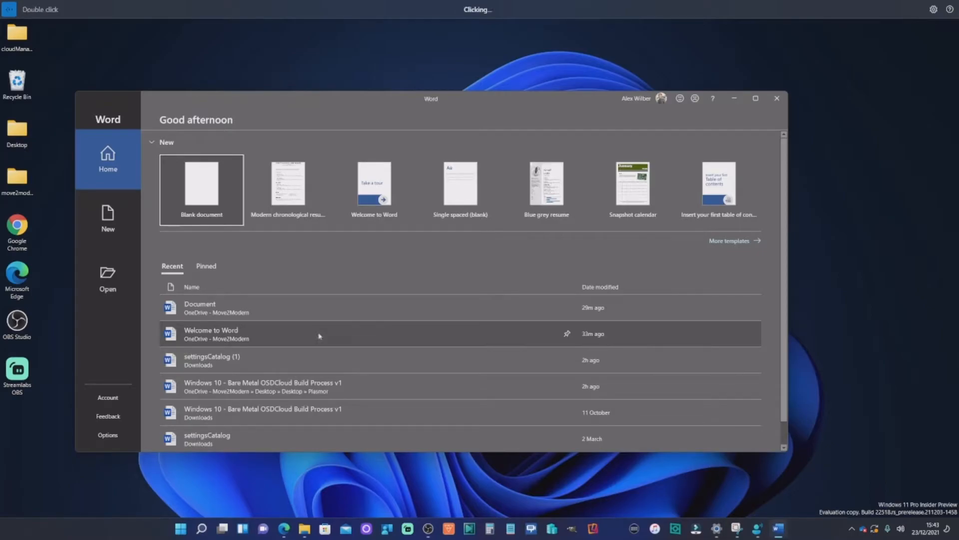
- Open the recent Welcome to Word document, then minimize Word
double_click(210, 333)
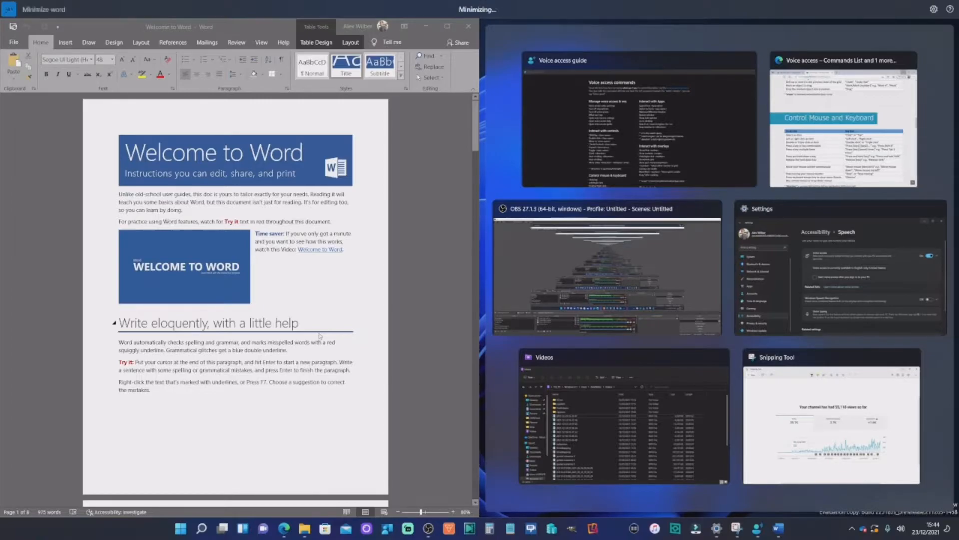
click(425, 26)
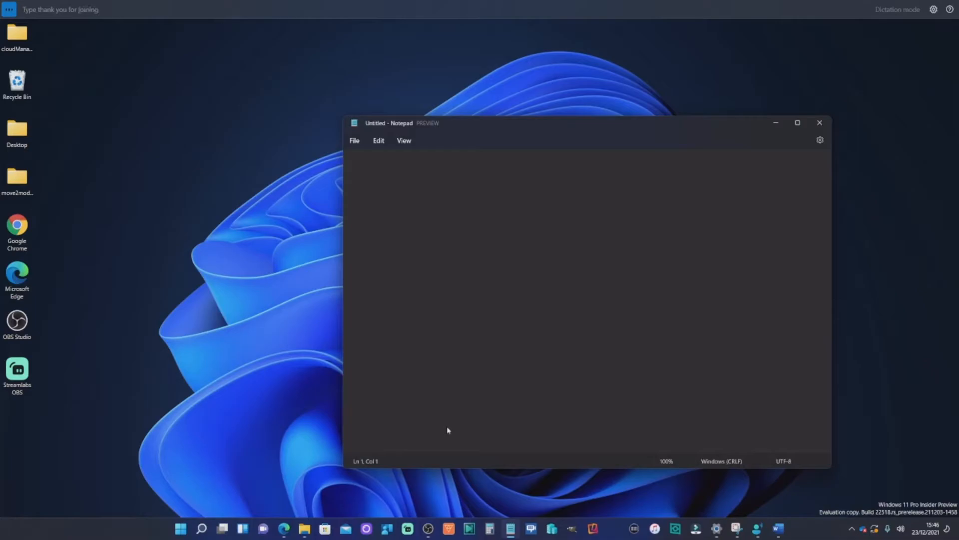
- Dictate the opening paragraph thanking viewers for joining, then start a new line
text(this video. It's been really)
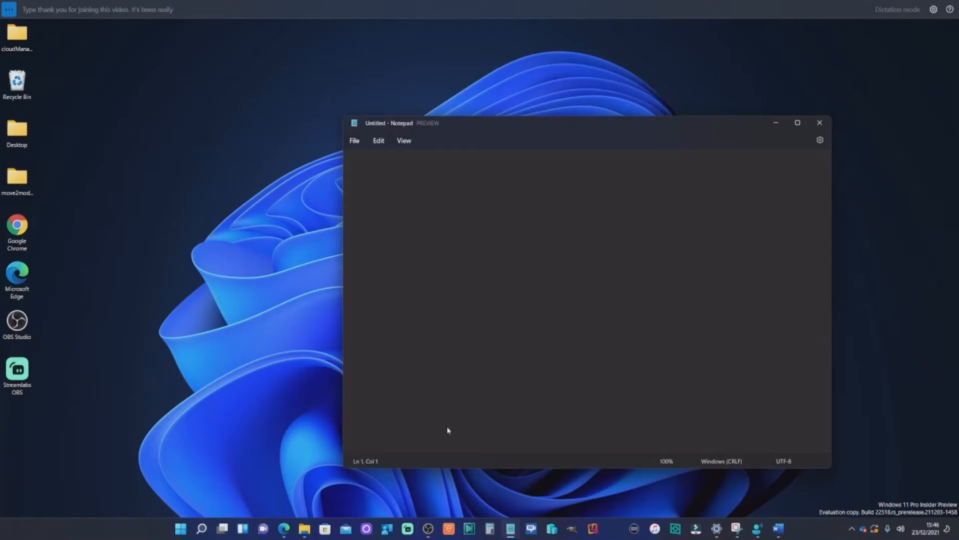
text(Type thank you for joining this video It's been really useful)
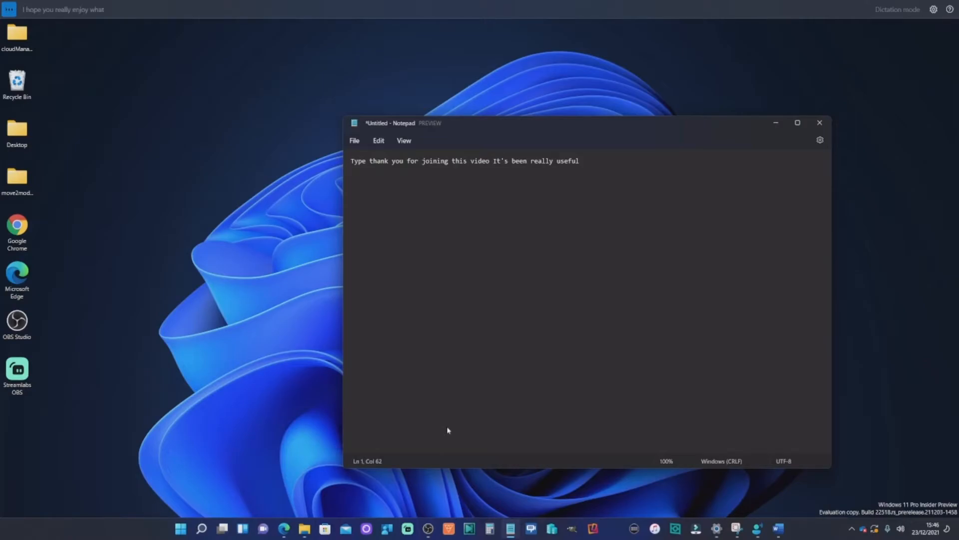
text(I hope you really enjoy what you've seen here)
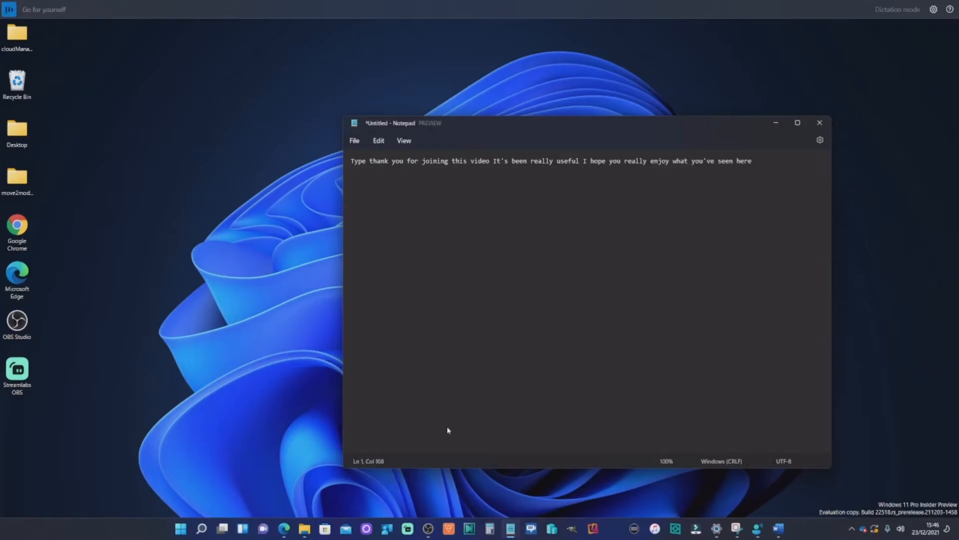
text(Go for yourself)
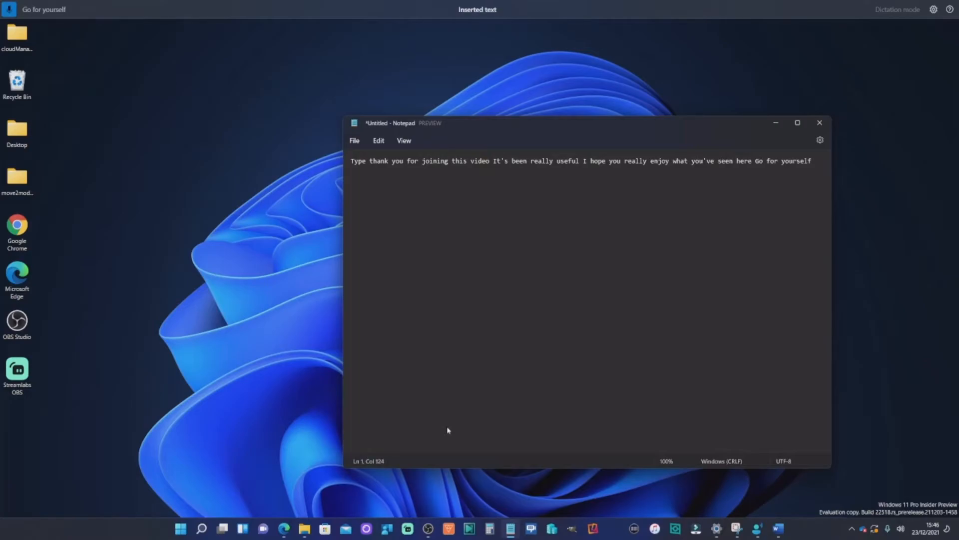
text(.)
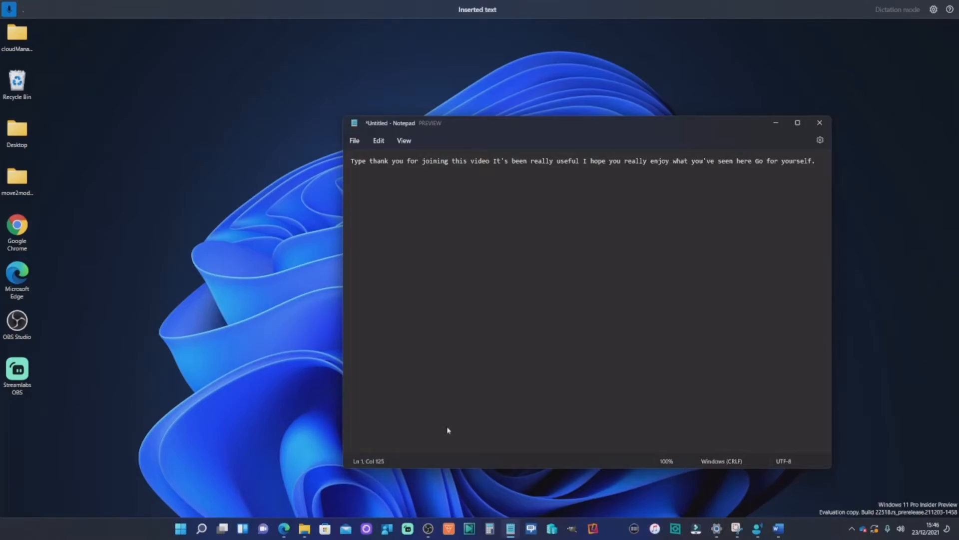
key(enter)
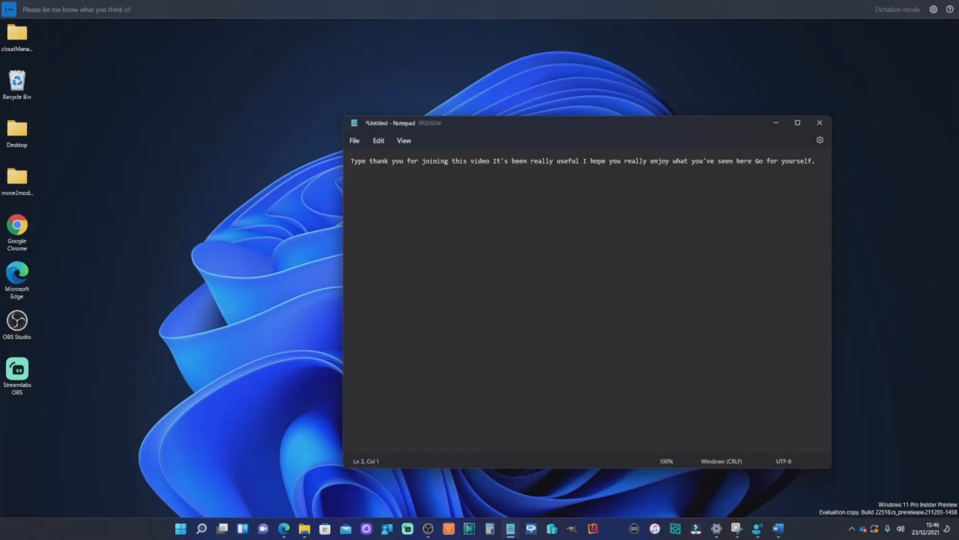
- Dictate the paragraph requesting feedback and channel subscriptions for more videos
text(Please let me know what you think of this new functionality)
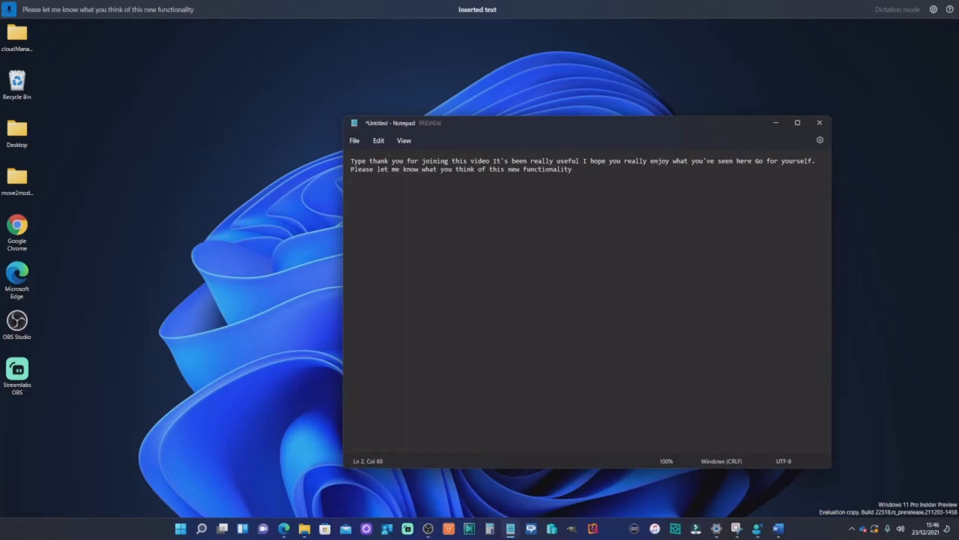
text(And provide feedback)
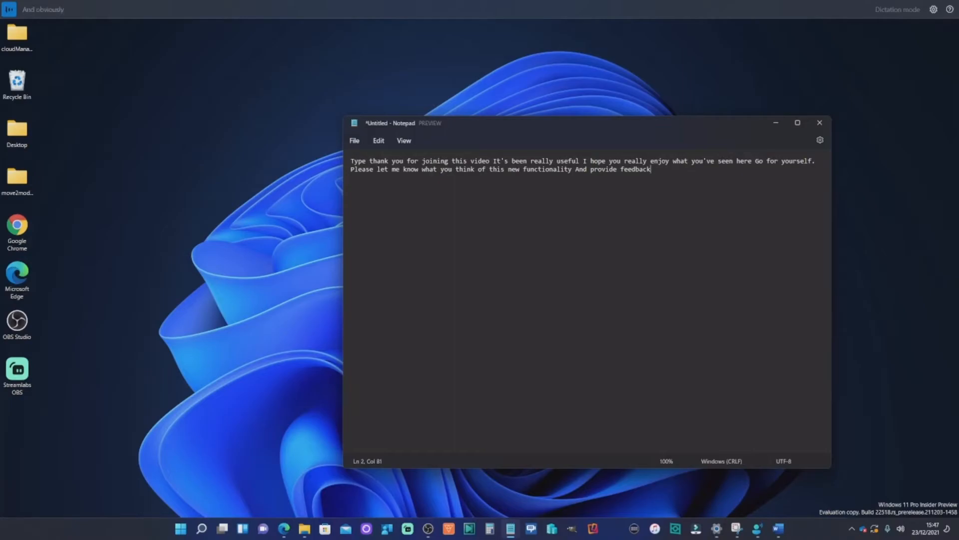
text(subscribe to the channel)
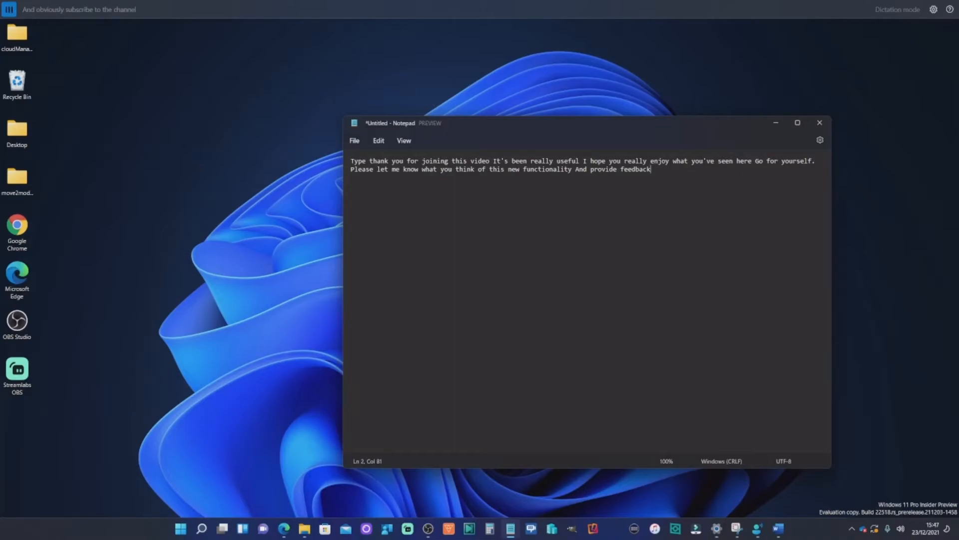
text(And obviously subscribe to the channel for more videos coming.)
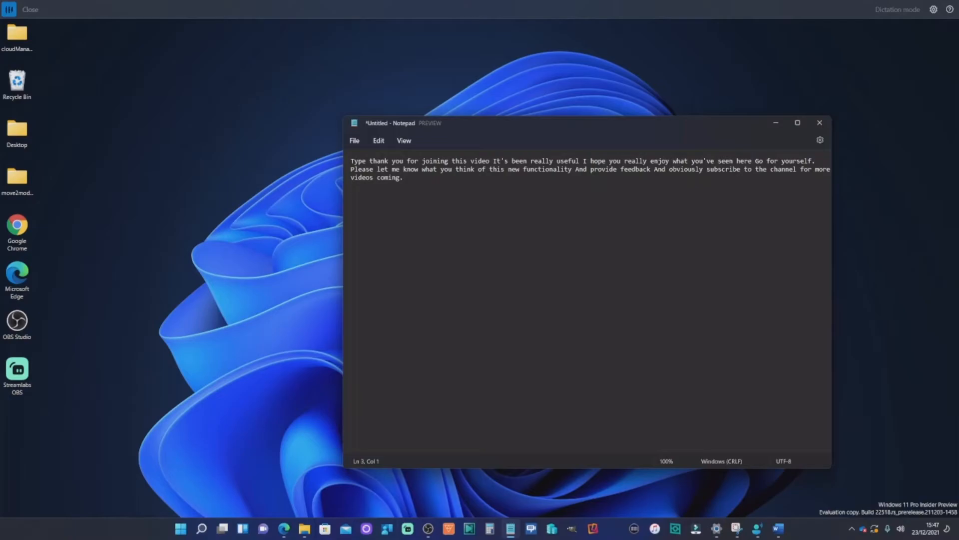
- Say 'Close notepad' and close the window, bringing up the save-changes prompt
text(Close notepad)
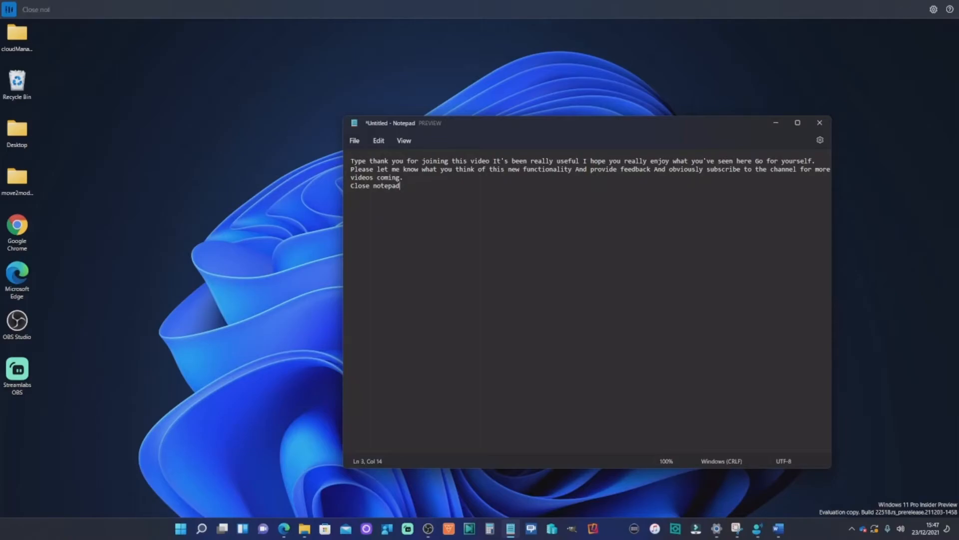
click(820, 123)
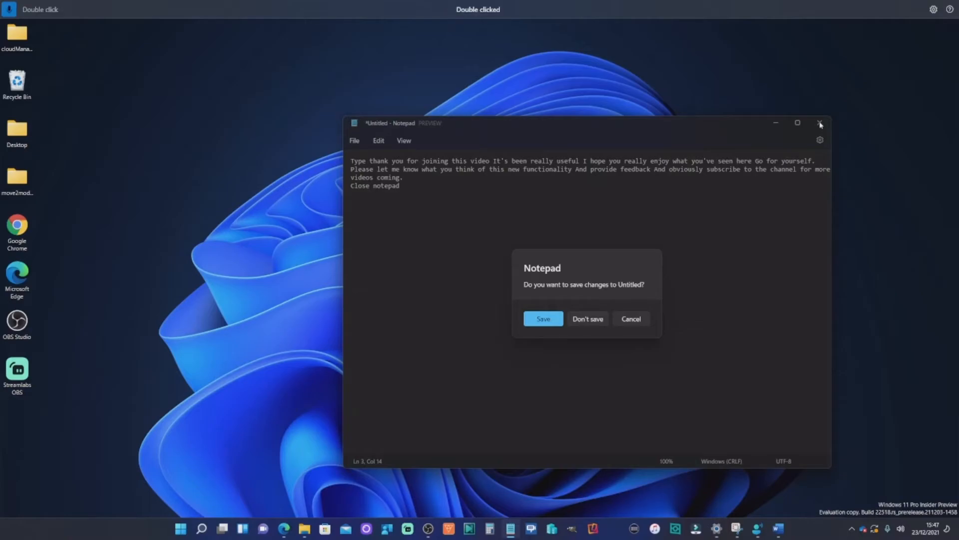
mouse_move(613, 342)
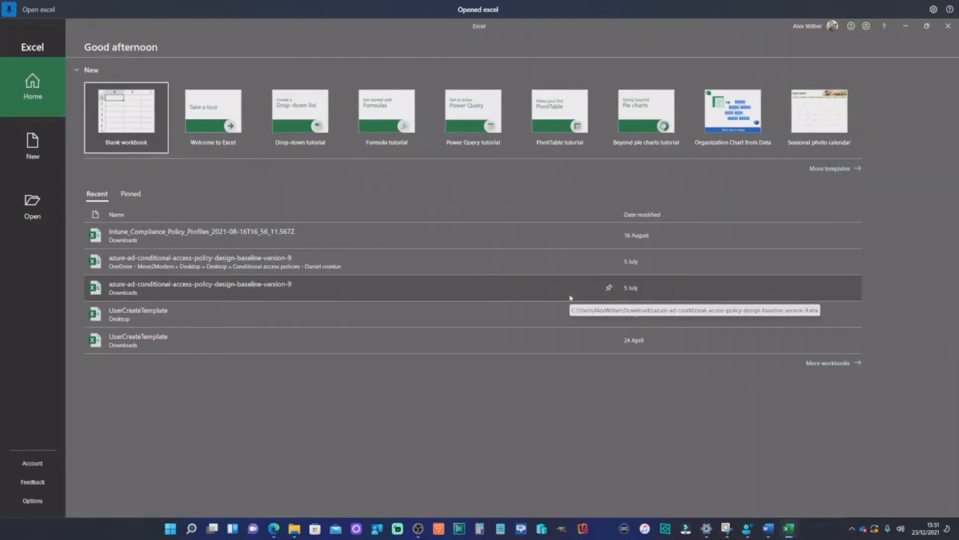
- Open the conditional access policy baseline v9 workbook, scroll CA Policies, and close Excel
double_click(199, 288)
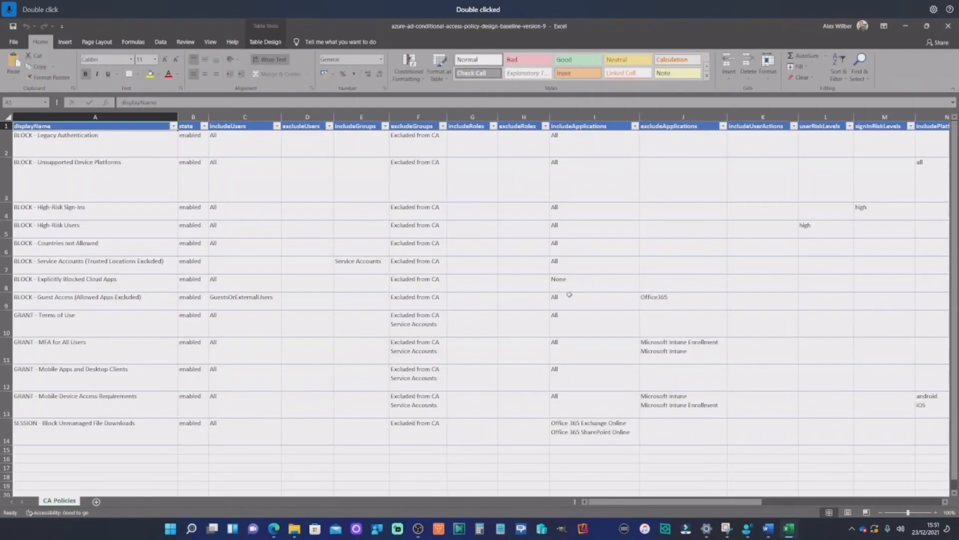
scroll(down, 3)
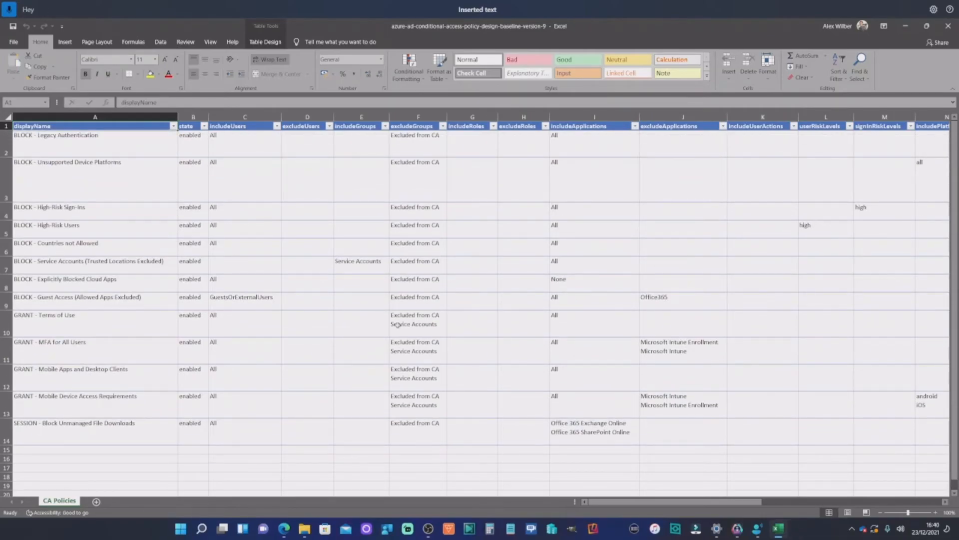
click(949, 25)
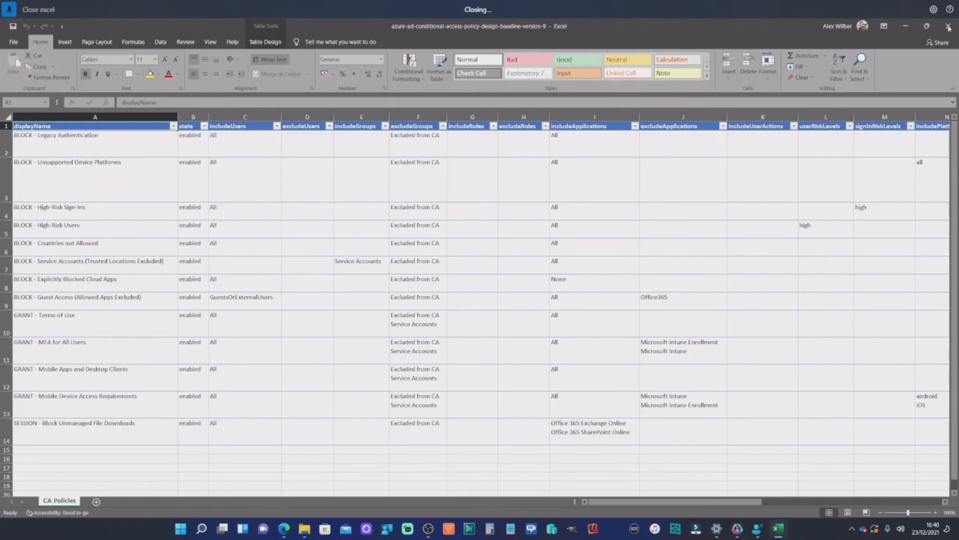
- Launch Word and maximize its start page to fill the screen
click(949, 26)
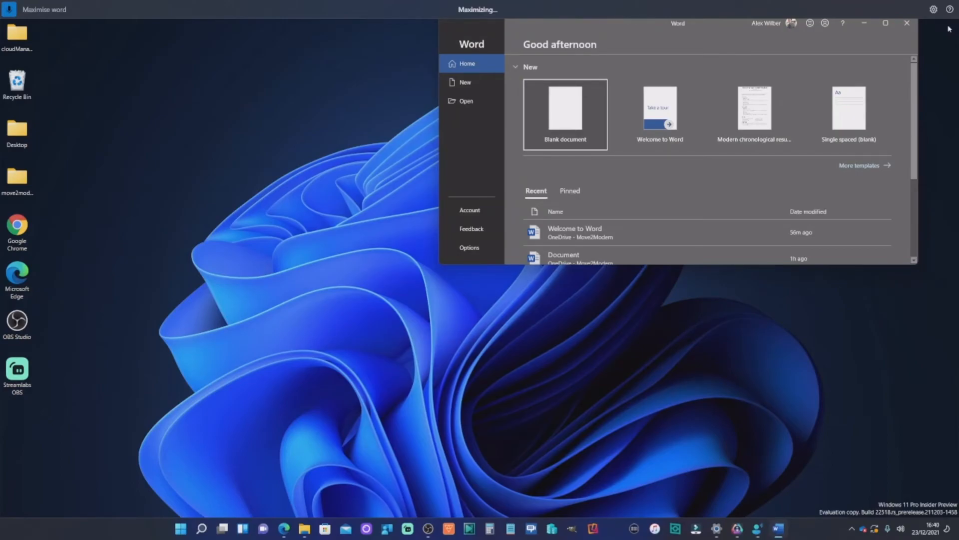
click(886, 23)
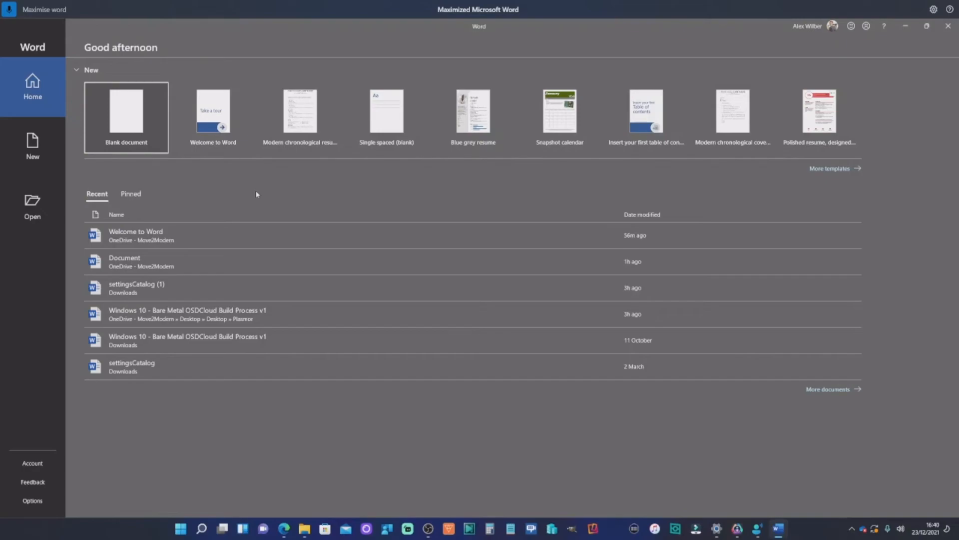
mouse_move(250, 195)
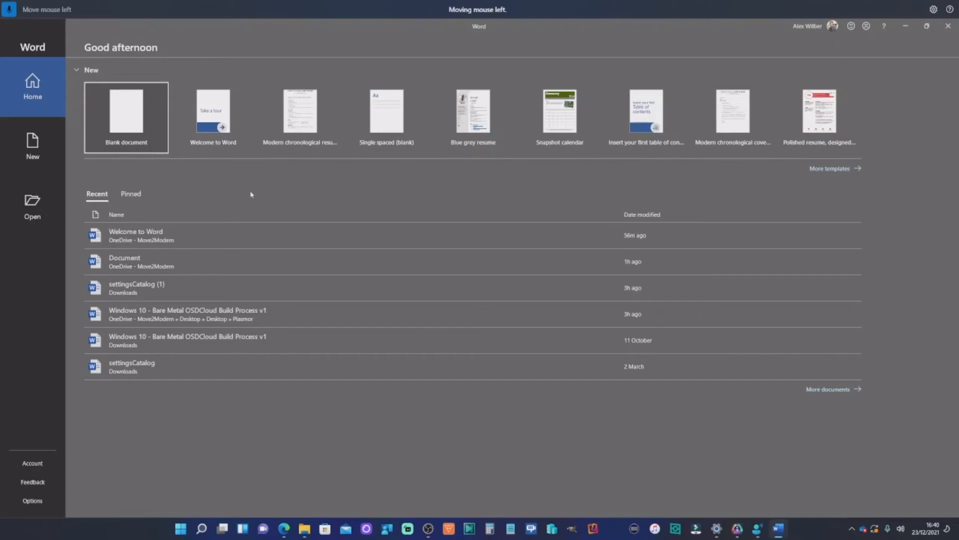
mouse_move(226, 194)
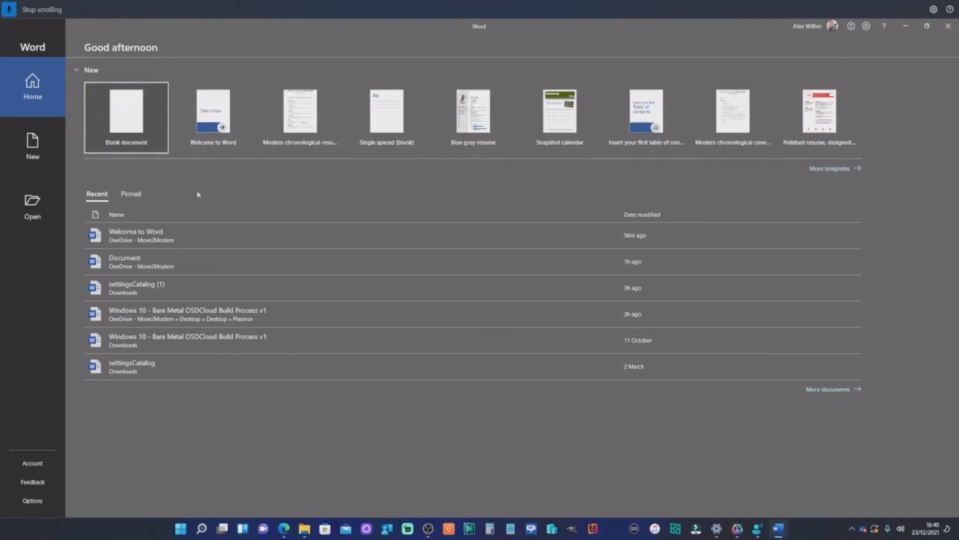
mouse_move(197, 180)
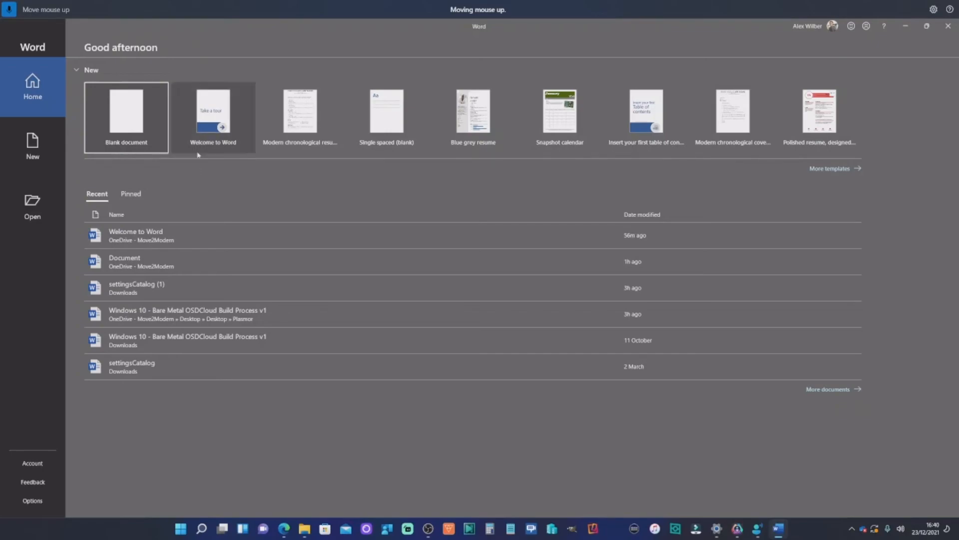
mouse_move(199, 130)
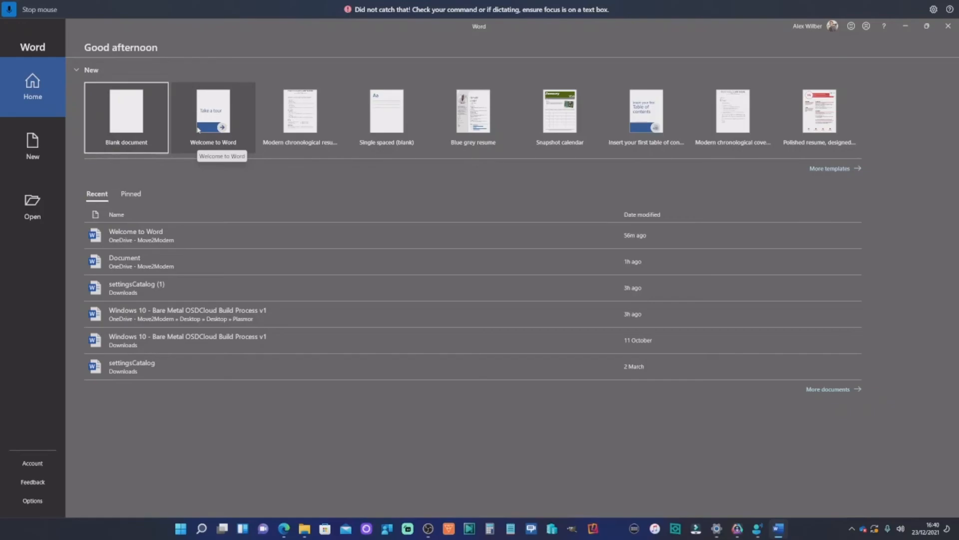
- Open the Welcome to Word document and select all 675 words
double_click(126, 118)
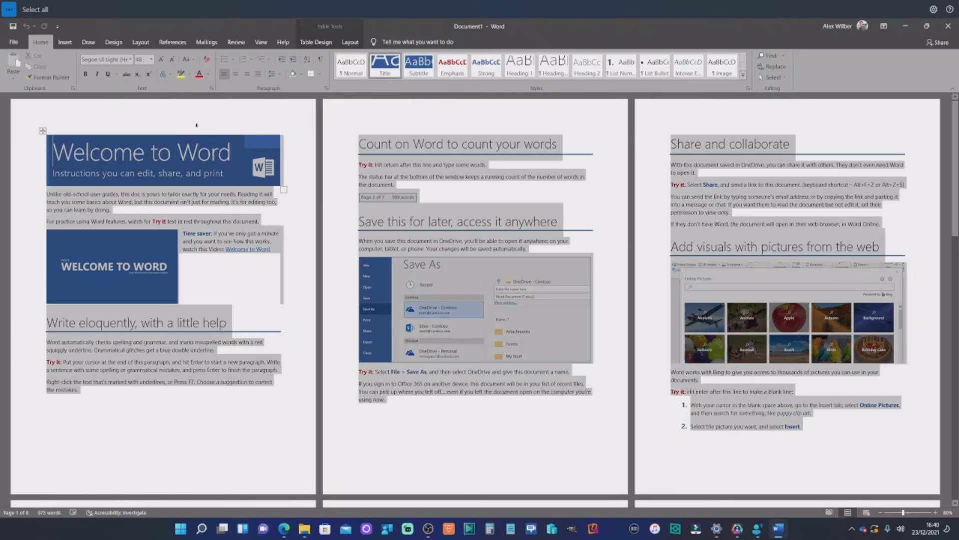
key(ctrl+a)
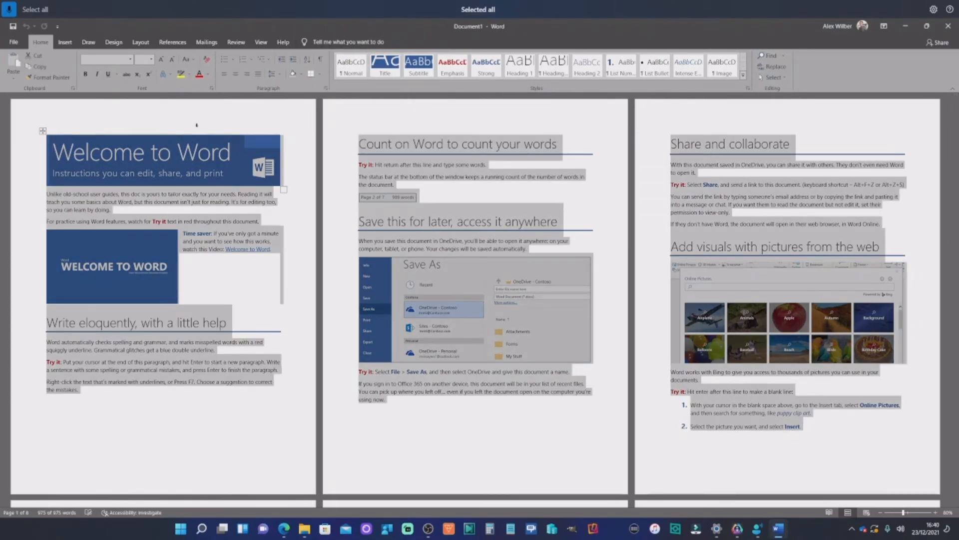